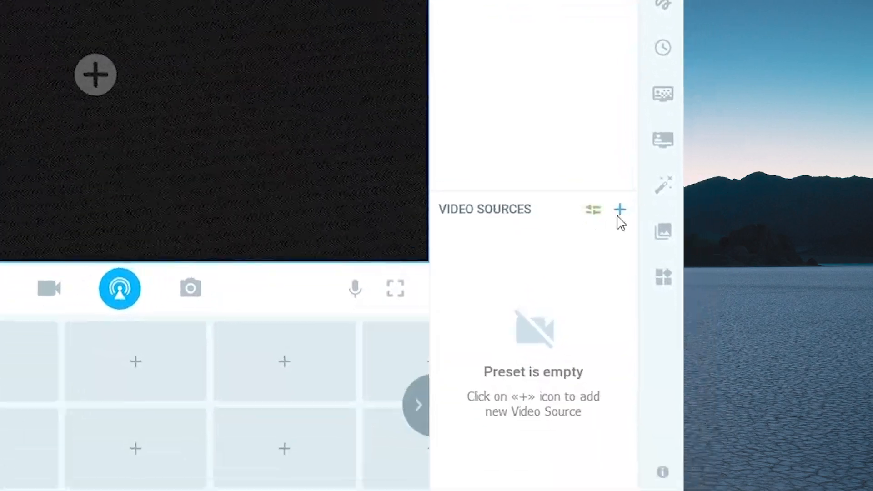
Step: Start adding a new video source of type YouTube URL
click(620, 210)
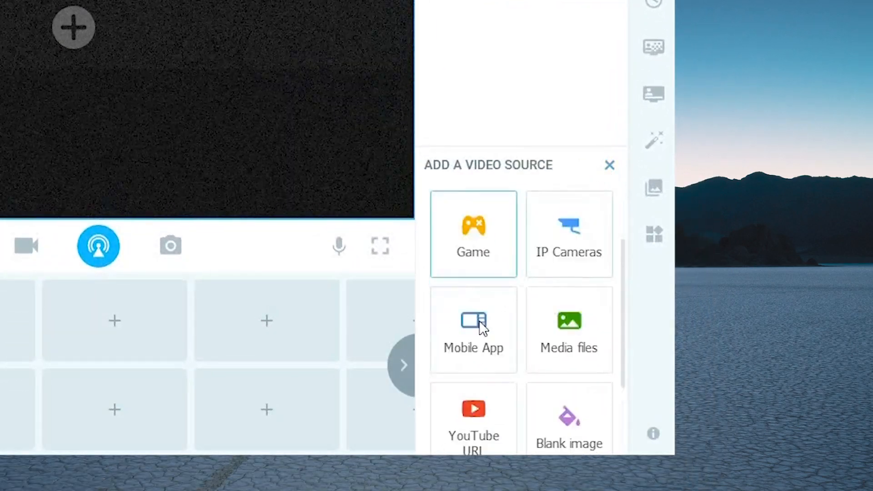
click(473, 415)
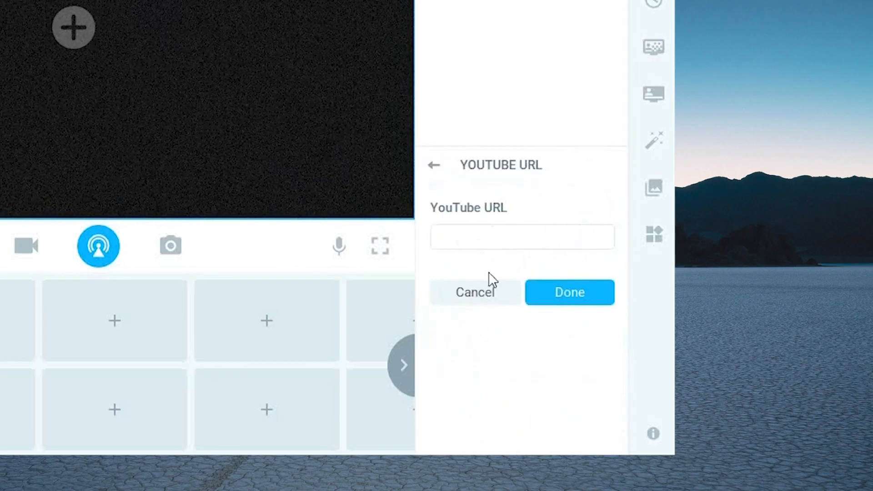
Step: Add the NFL Draft 2020 YouTube video (watch?v=NOgQnYi1poU) as a source
click(521, 236)
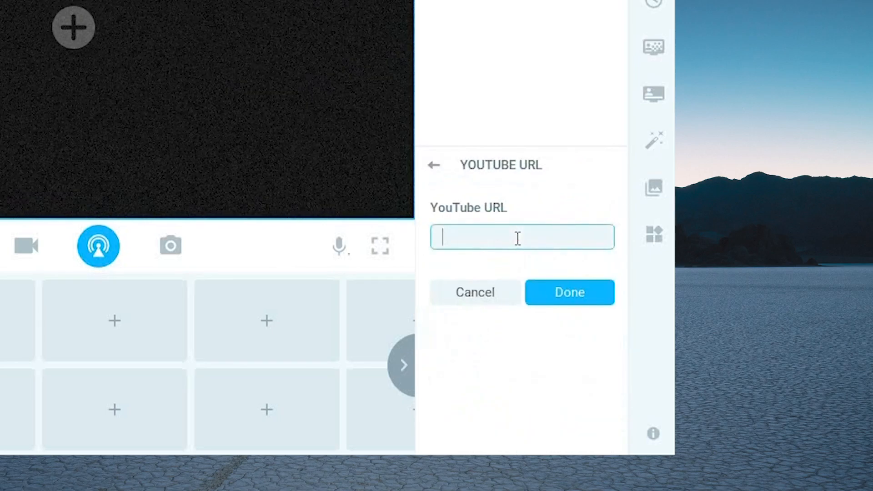
text(n/watch?v=NOgQnYi1poU)
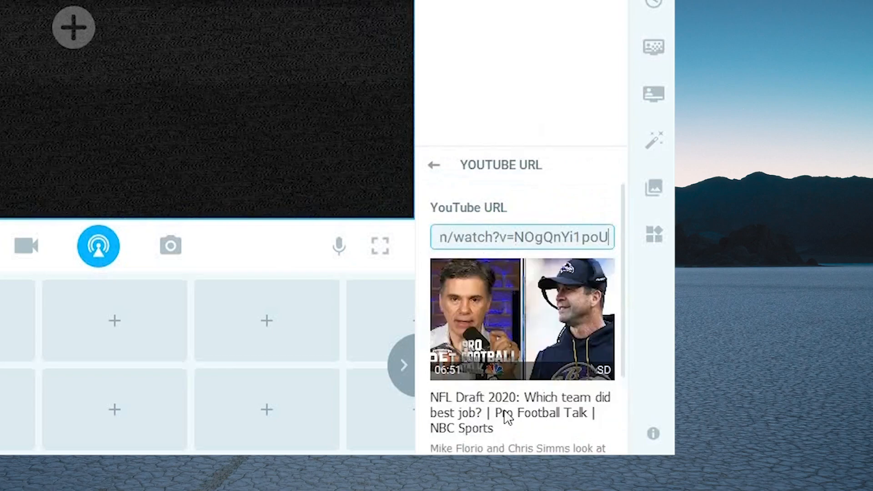
click(520, 412)
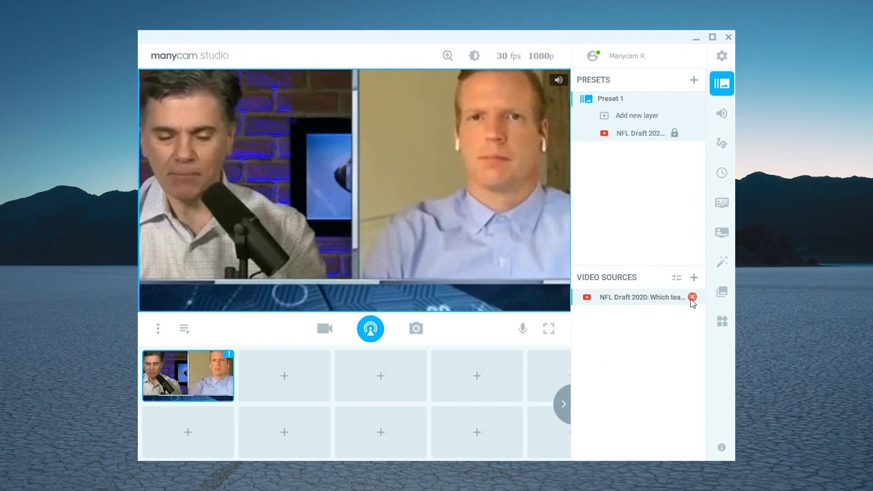
Step: Delete the NFL Draft source, leaving the empty layer's source-type menu shown
click(693, 296)
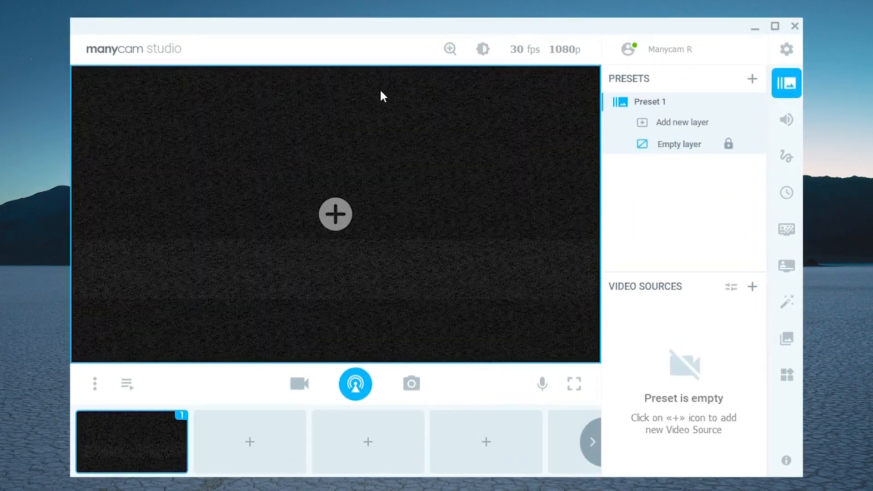
click(336, 214)
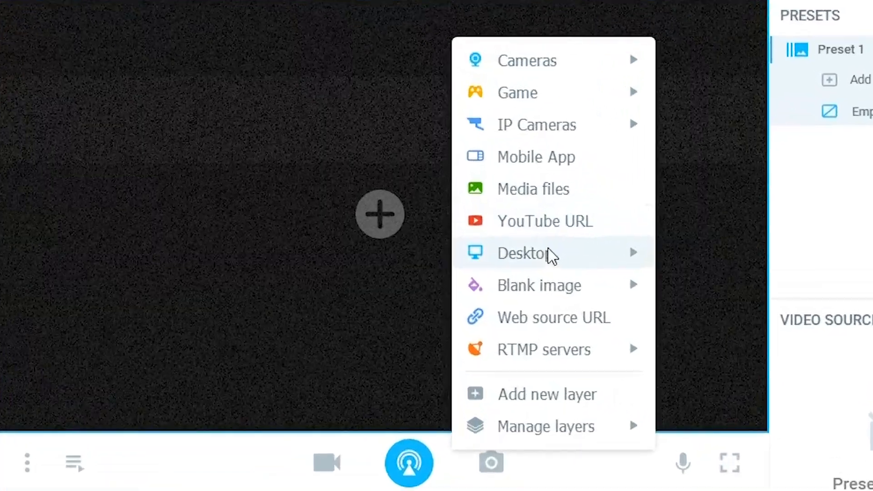
click(545, 221)
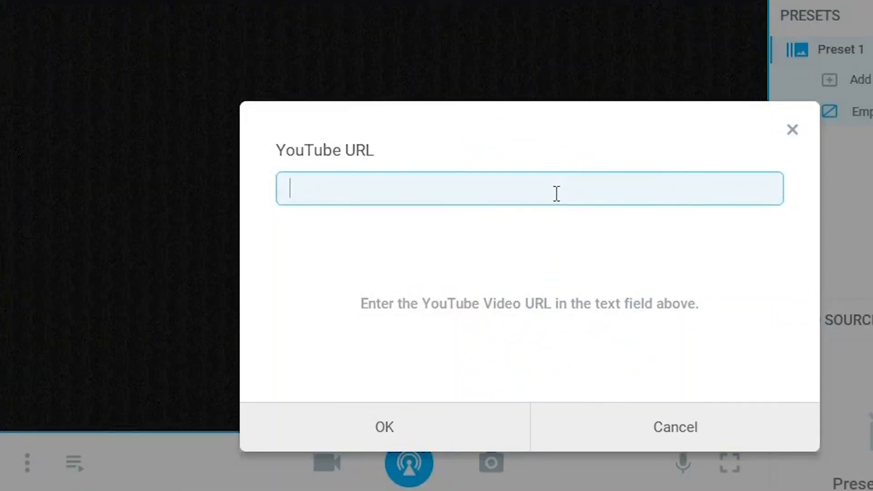
text(https://www.youtube.com/watch?v=kE7D7qFayVg)
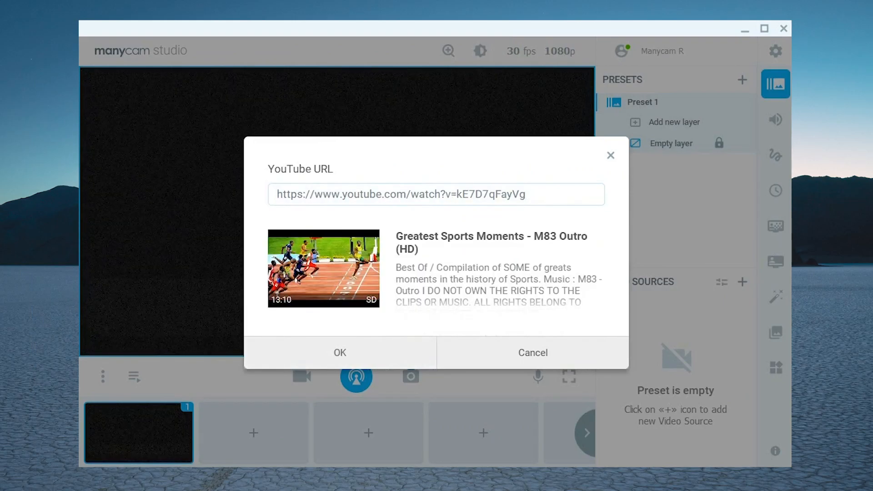
click(339, 352)
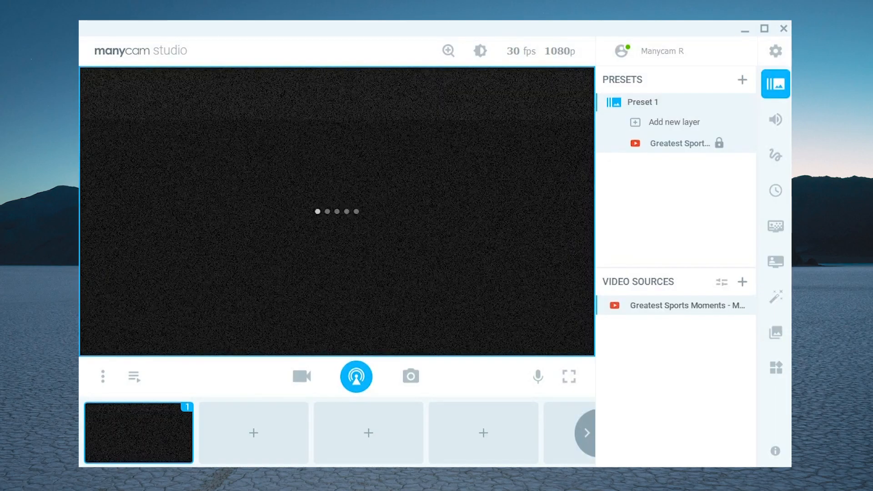